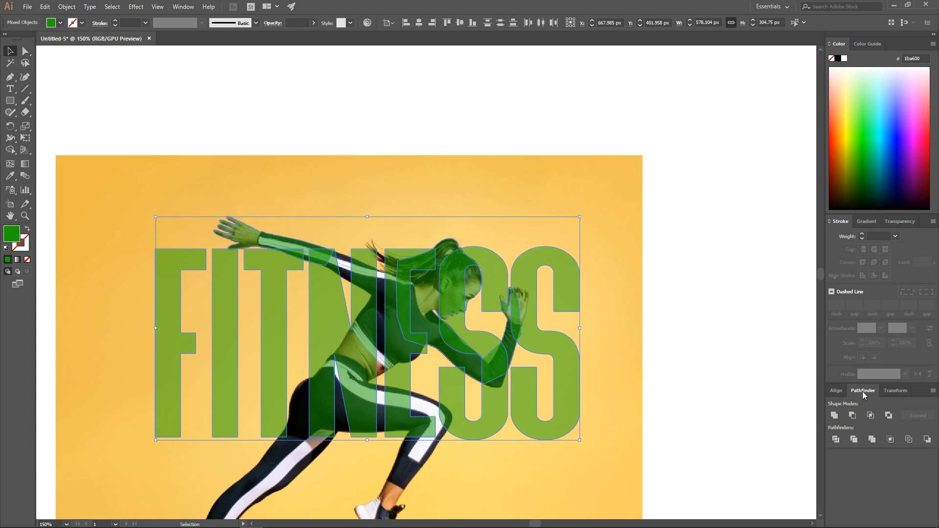
mouse_move(834, 415)
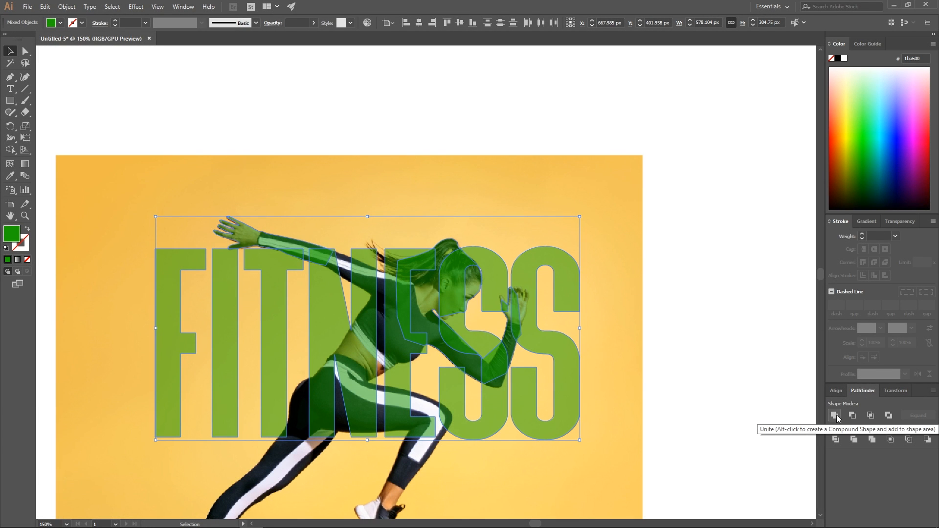
Unite the green FITNESS letters and traced runner shape into one Pathfinder shape.
left_click(833, 414)
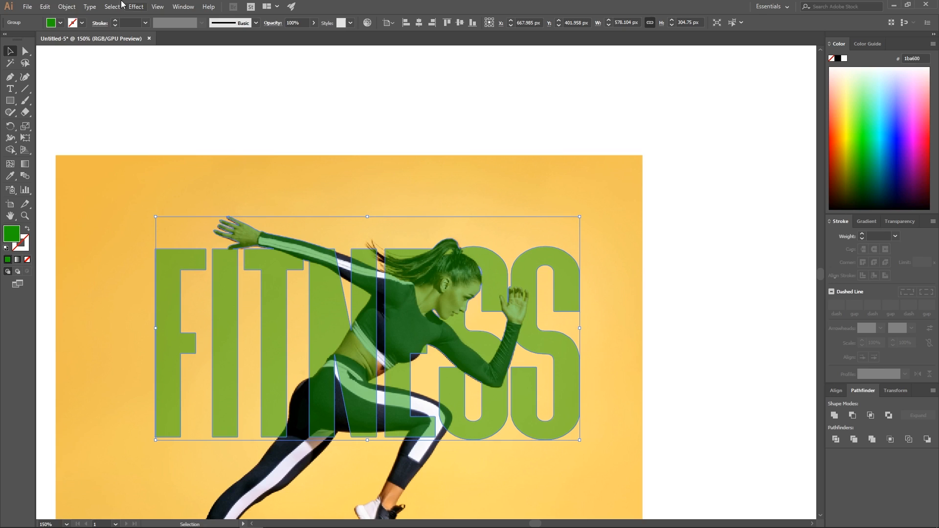